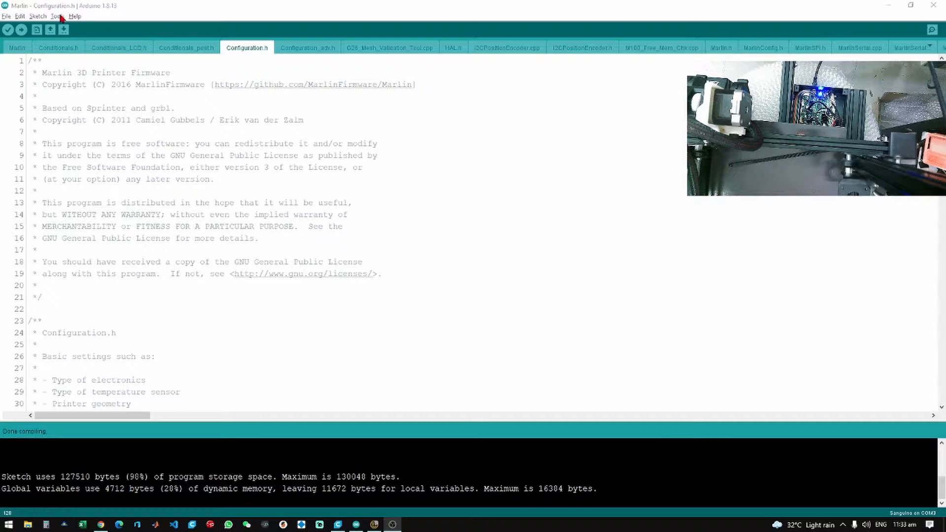
Review the Sanguino board and port settings in the Tools menu after compiling Marlin
{"action": "left_click", "coordinate": [56, 16]}
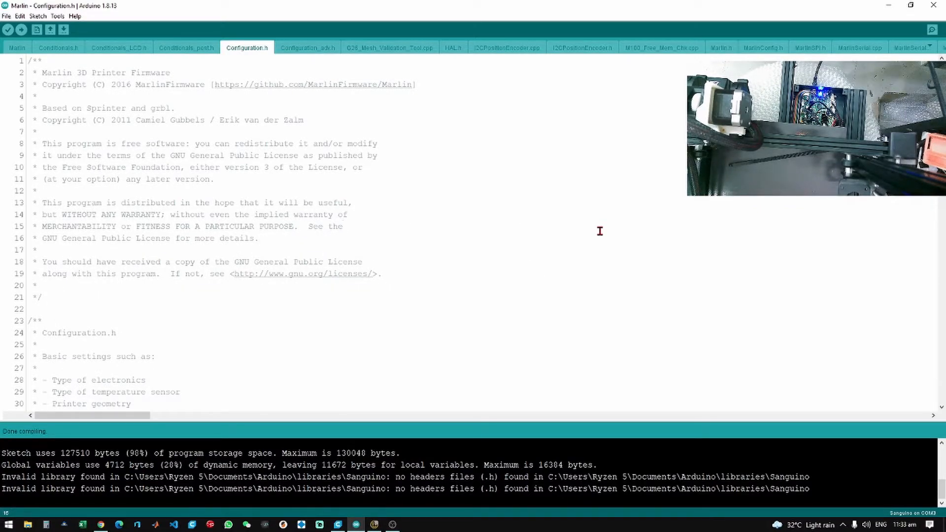
{"action": "left_click", "coordinate": [21, 29]}
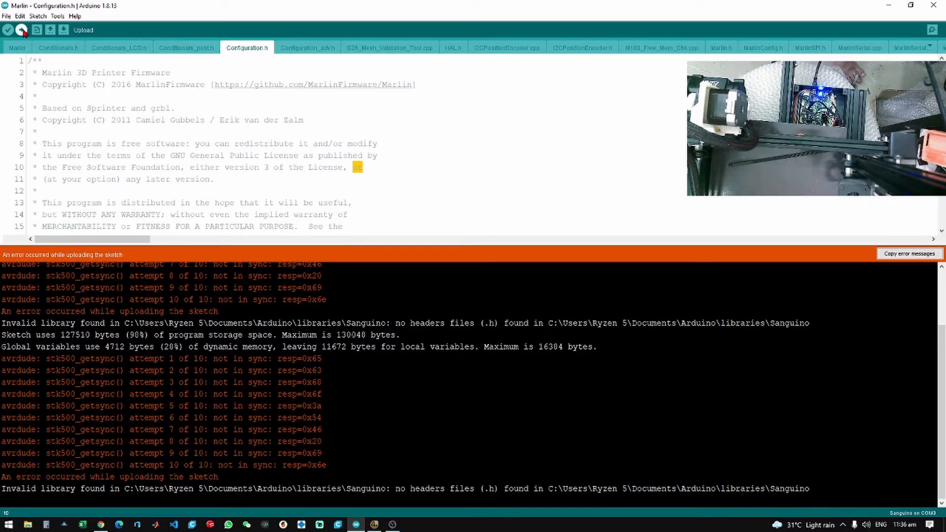
Retry uploading the Marlin firmware after the stk500_getsync errors
{"action": "left_click", "coordinate": [7, 30]}
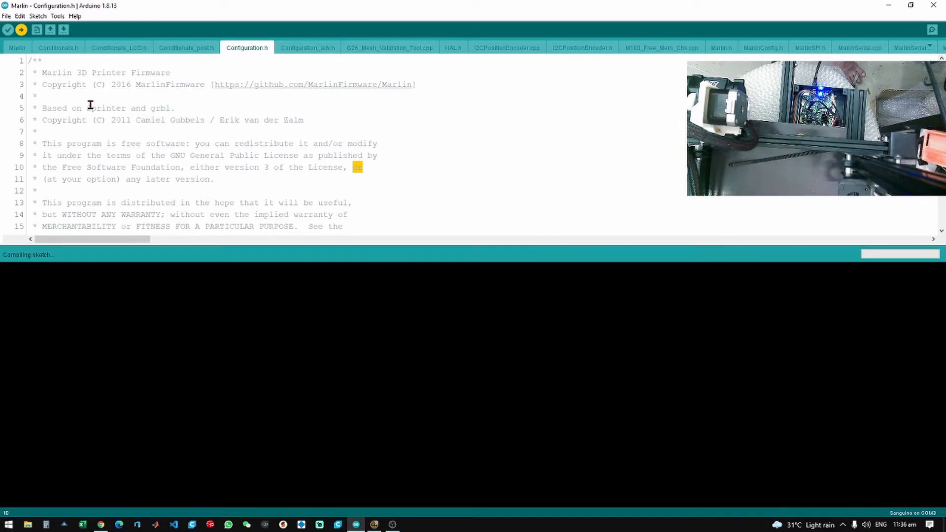